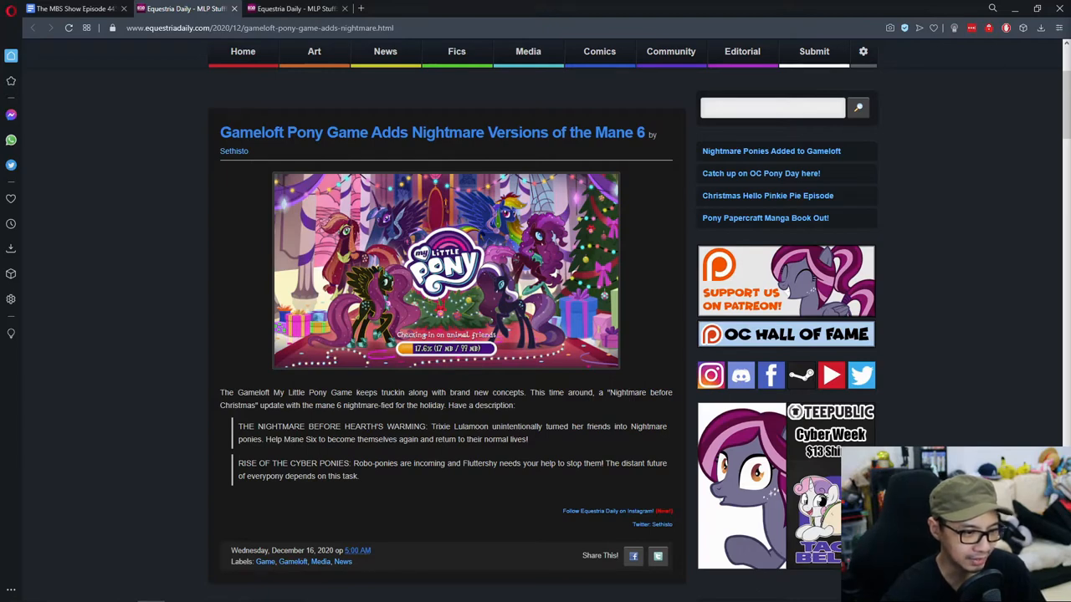
- Switch to the Compendium of Equestria book article on Equestria Daily
scroll("down", 3)
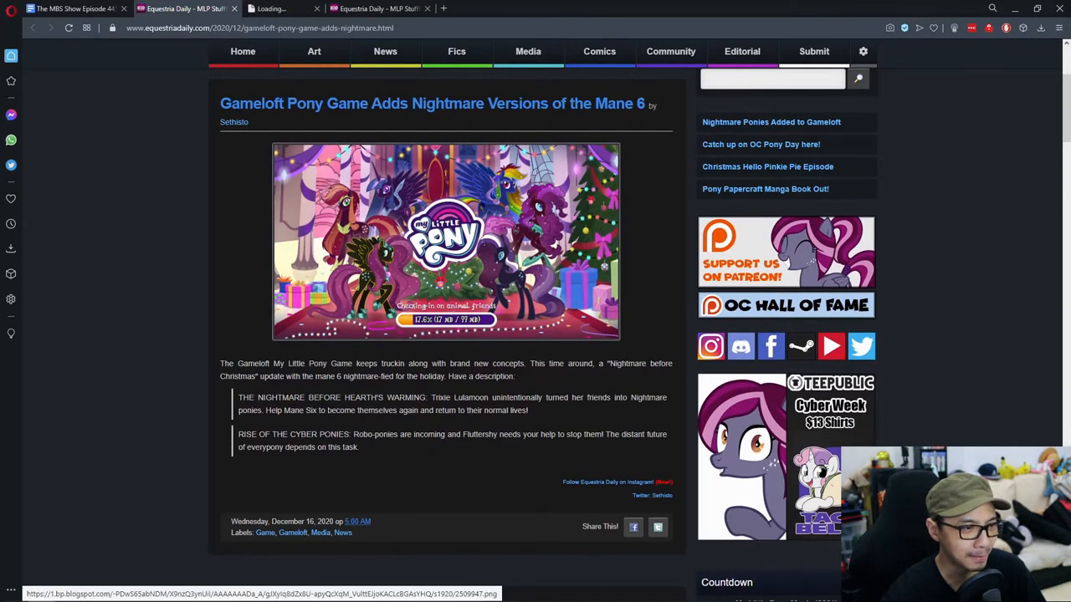
left_click(445, 241)
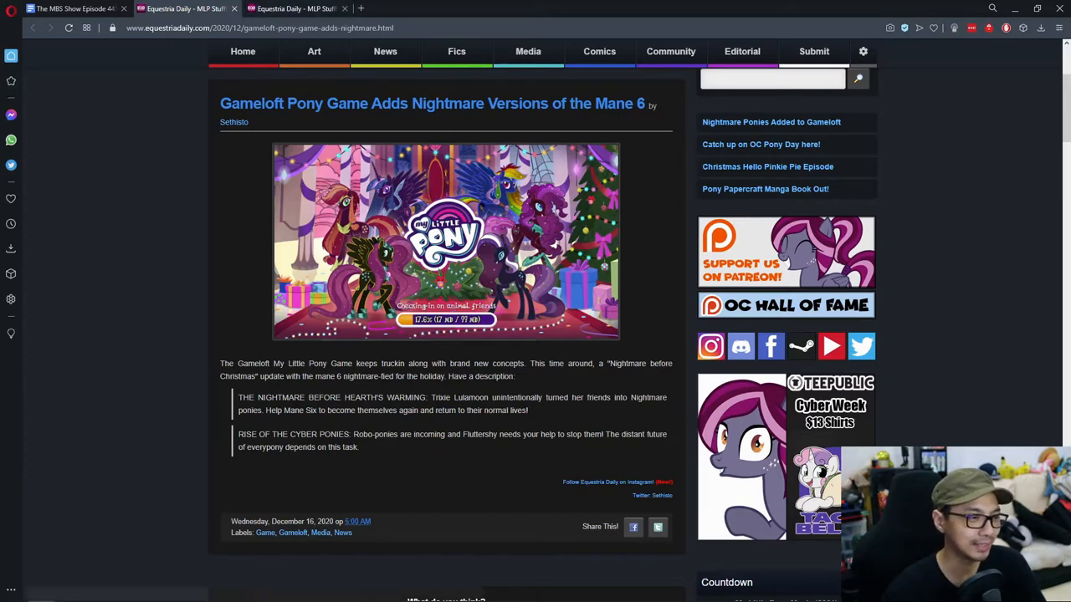
left_click(445, 241)
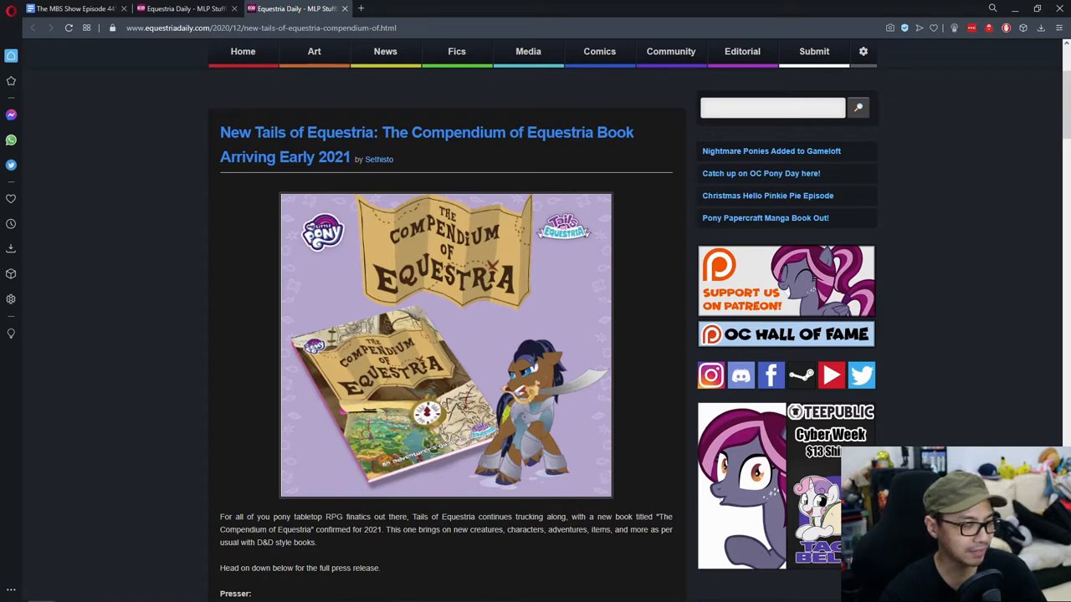
- Scroll down through the article to the end of its press release
scroll("down", 3)
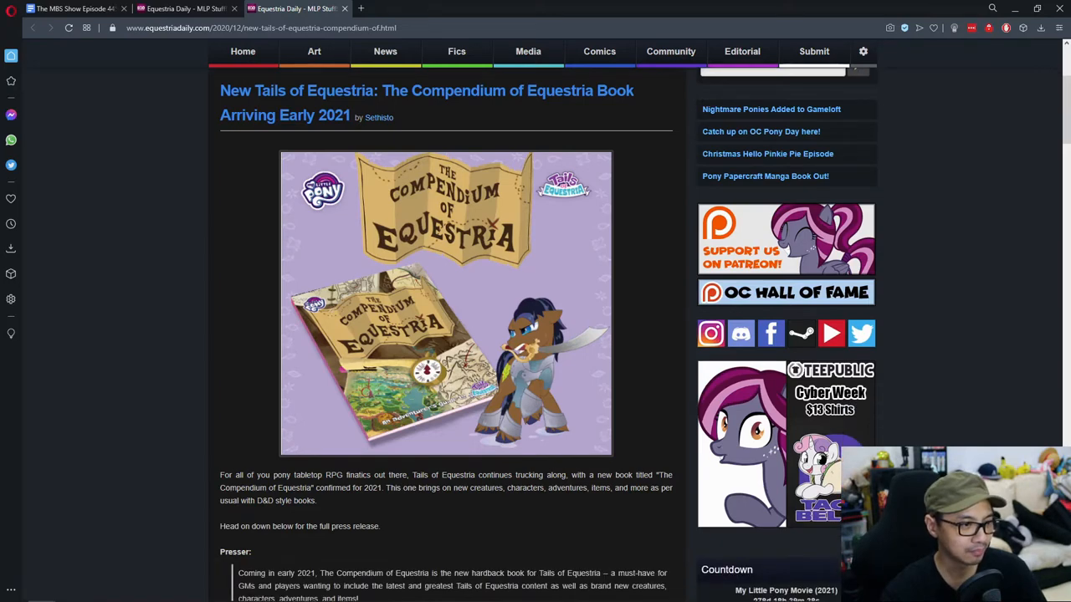
scroll("down", 3)
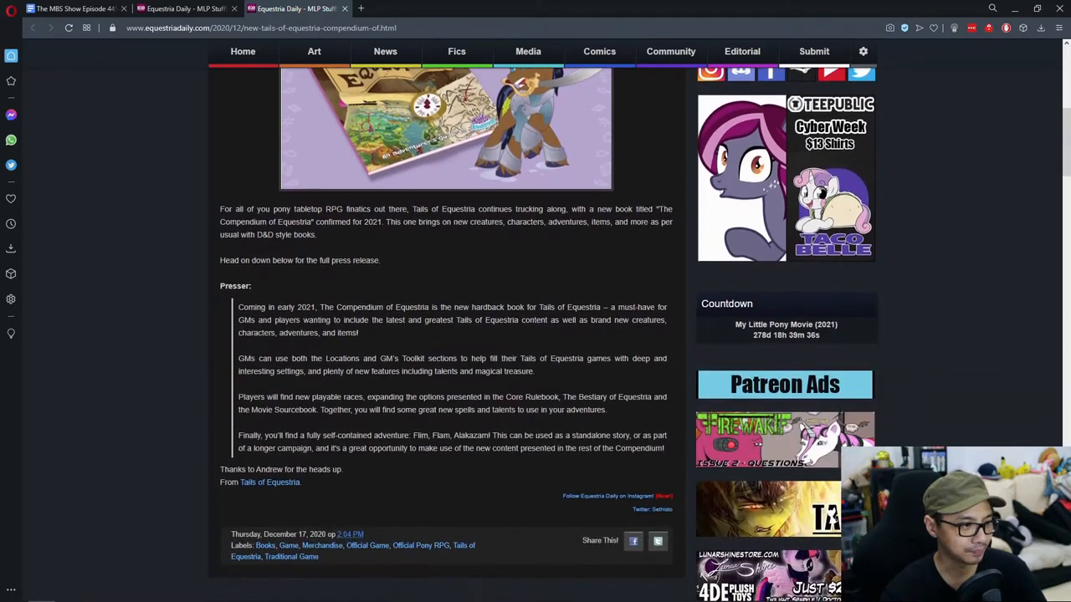